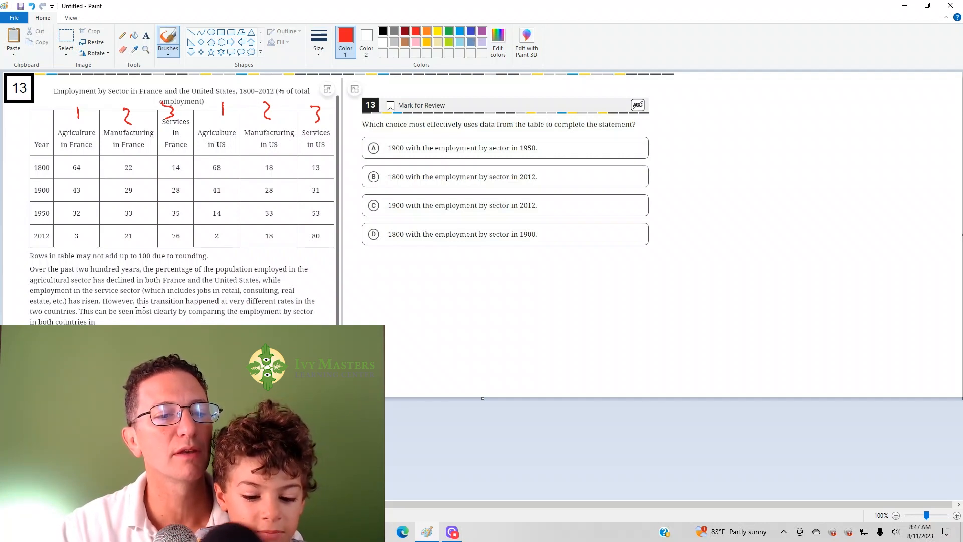
Step: Draw a red mark across a value in the employment table
{"action": "left_click_drag", "start_coordinate": [140, 305], "coordinate": [185, 304]}
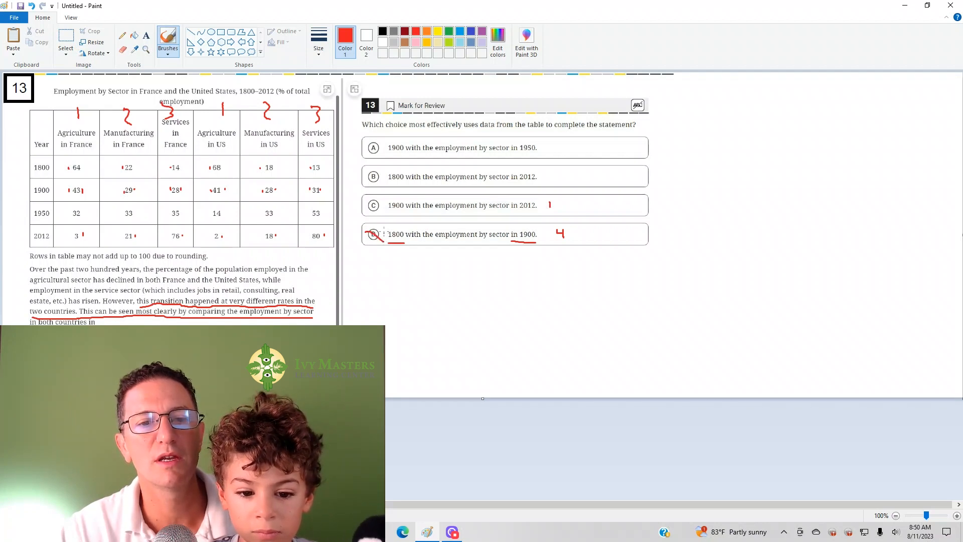
Step: Add red marks beside choices C and D
{"action": "left_click", "coordinate": [374, 237]}
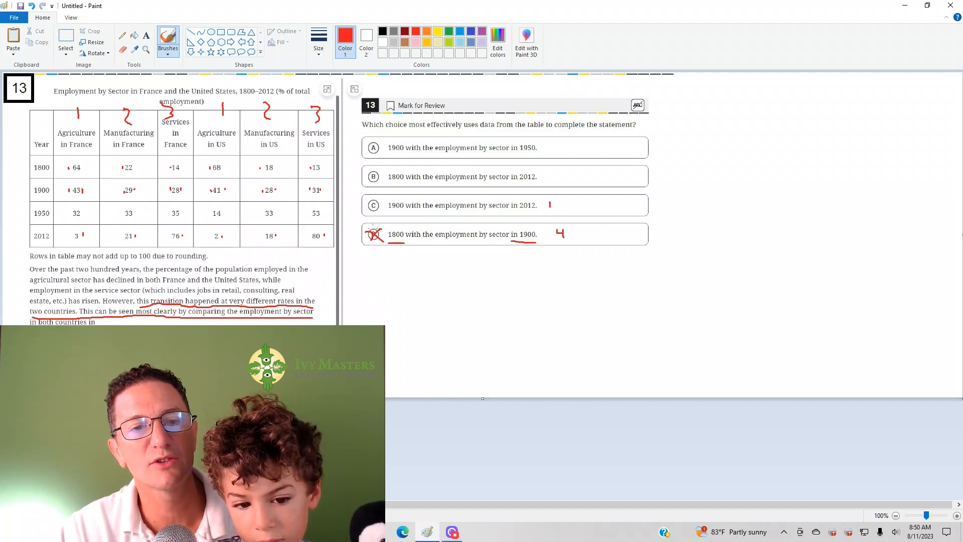
{"action": "left_click", "coordinate": [373, 205]}
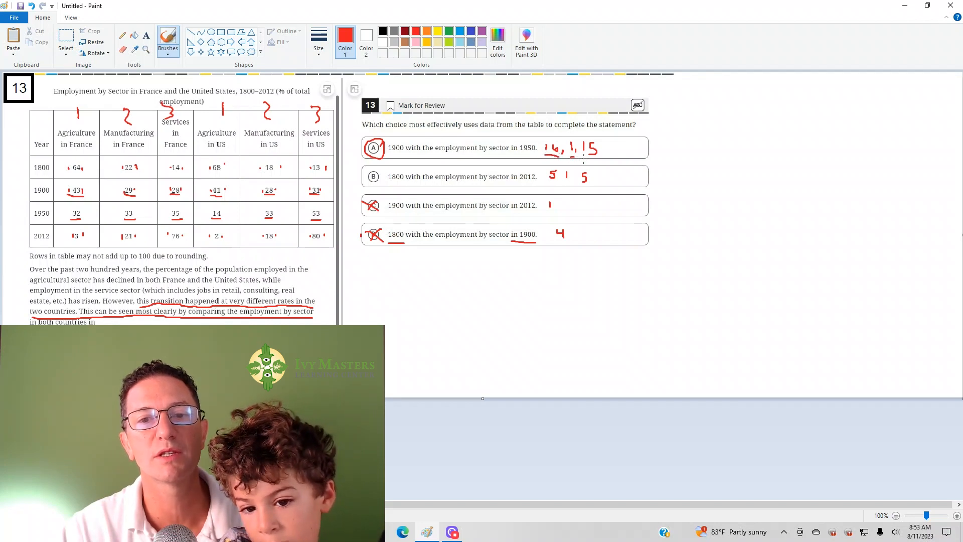
Step: Strike through the 5 1 5 differences written beside choice B
{"action": "left_click_drag", "start_coordinate": [550, 176], "coordinate": [590, 177]}
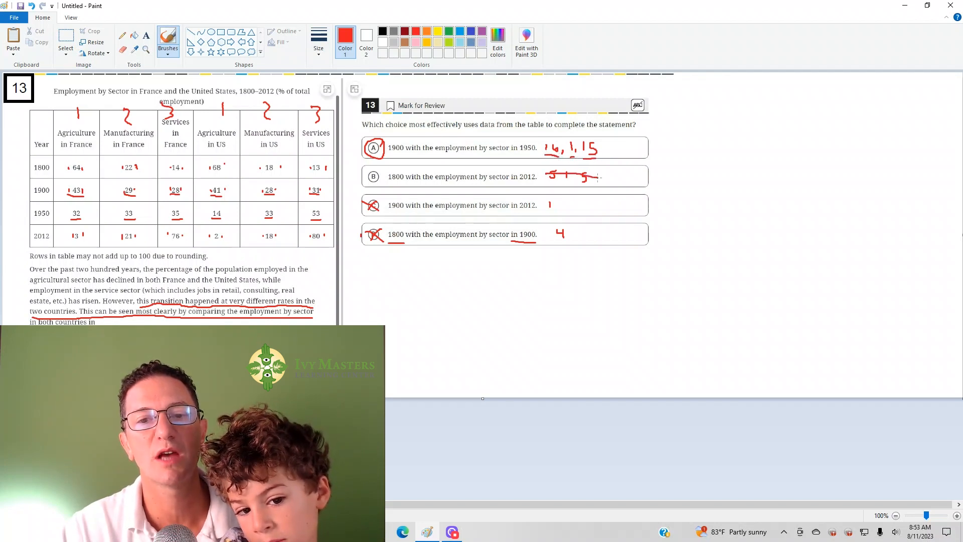